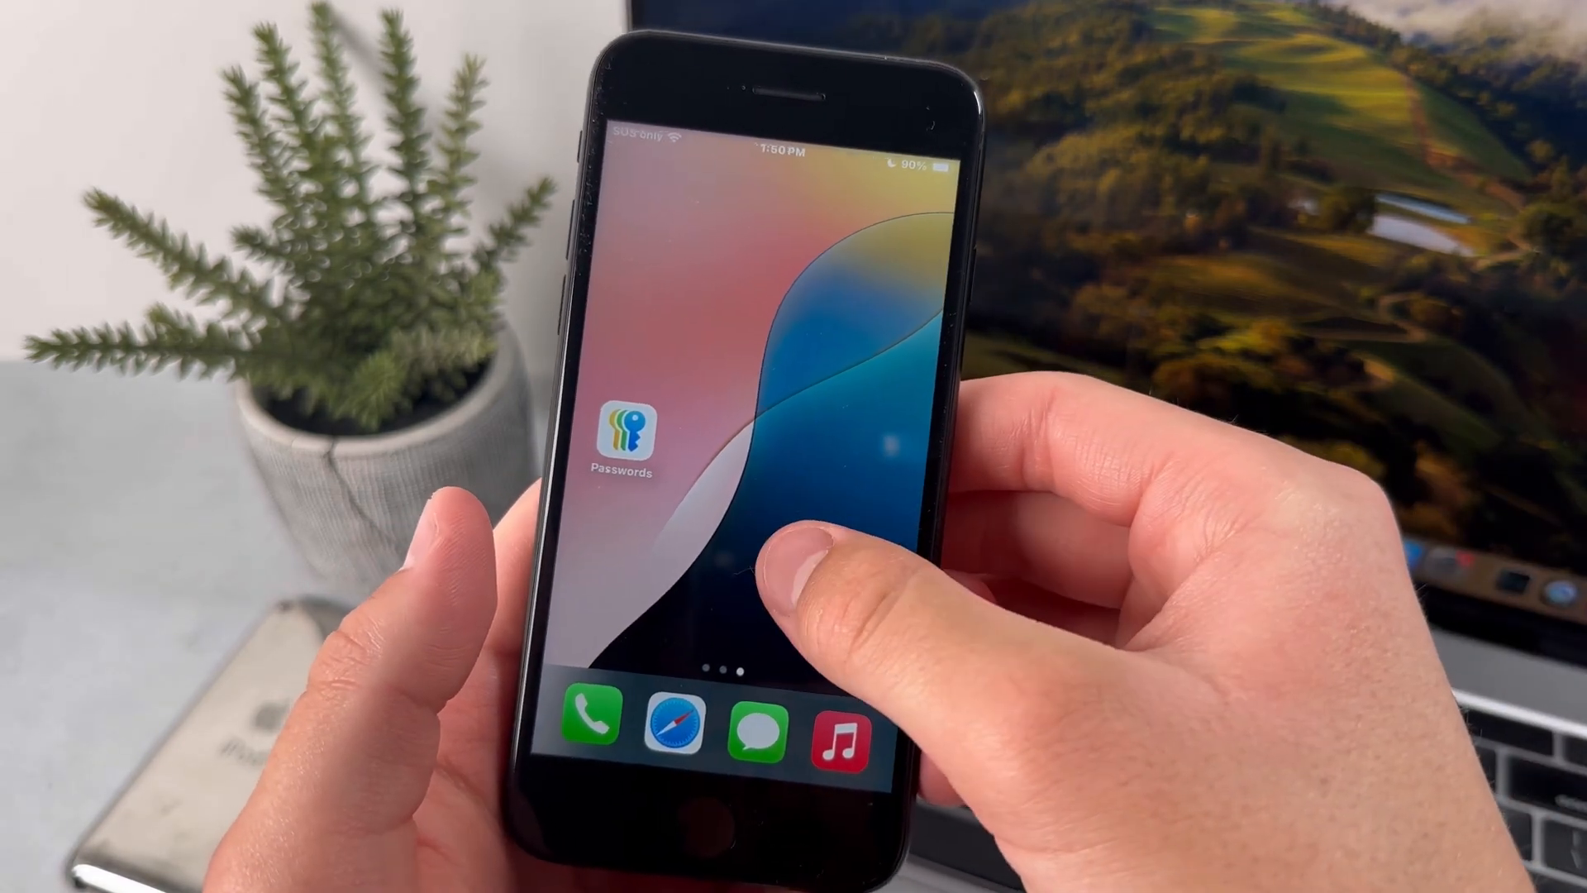
- Tap Add a Control in Control Center edit mode and scroll the Search Controls gallery
{"action": "left_click", "coordinate": [629, 435]}
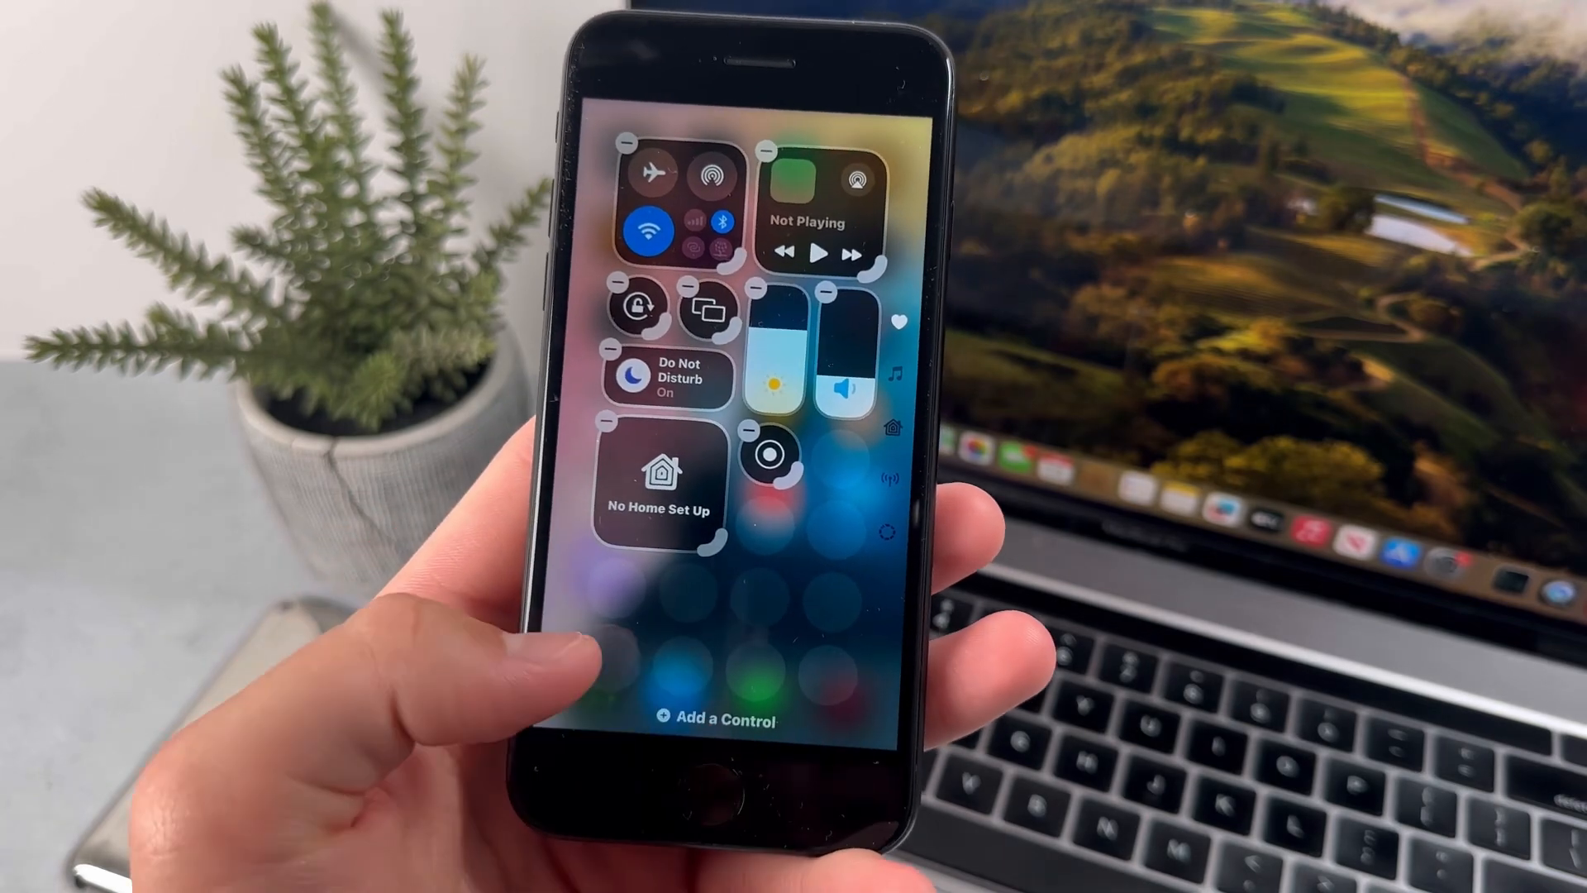
{"action": "left_click", "coordinate": [719, 719]}
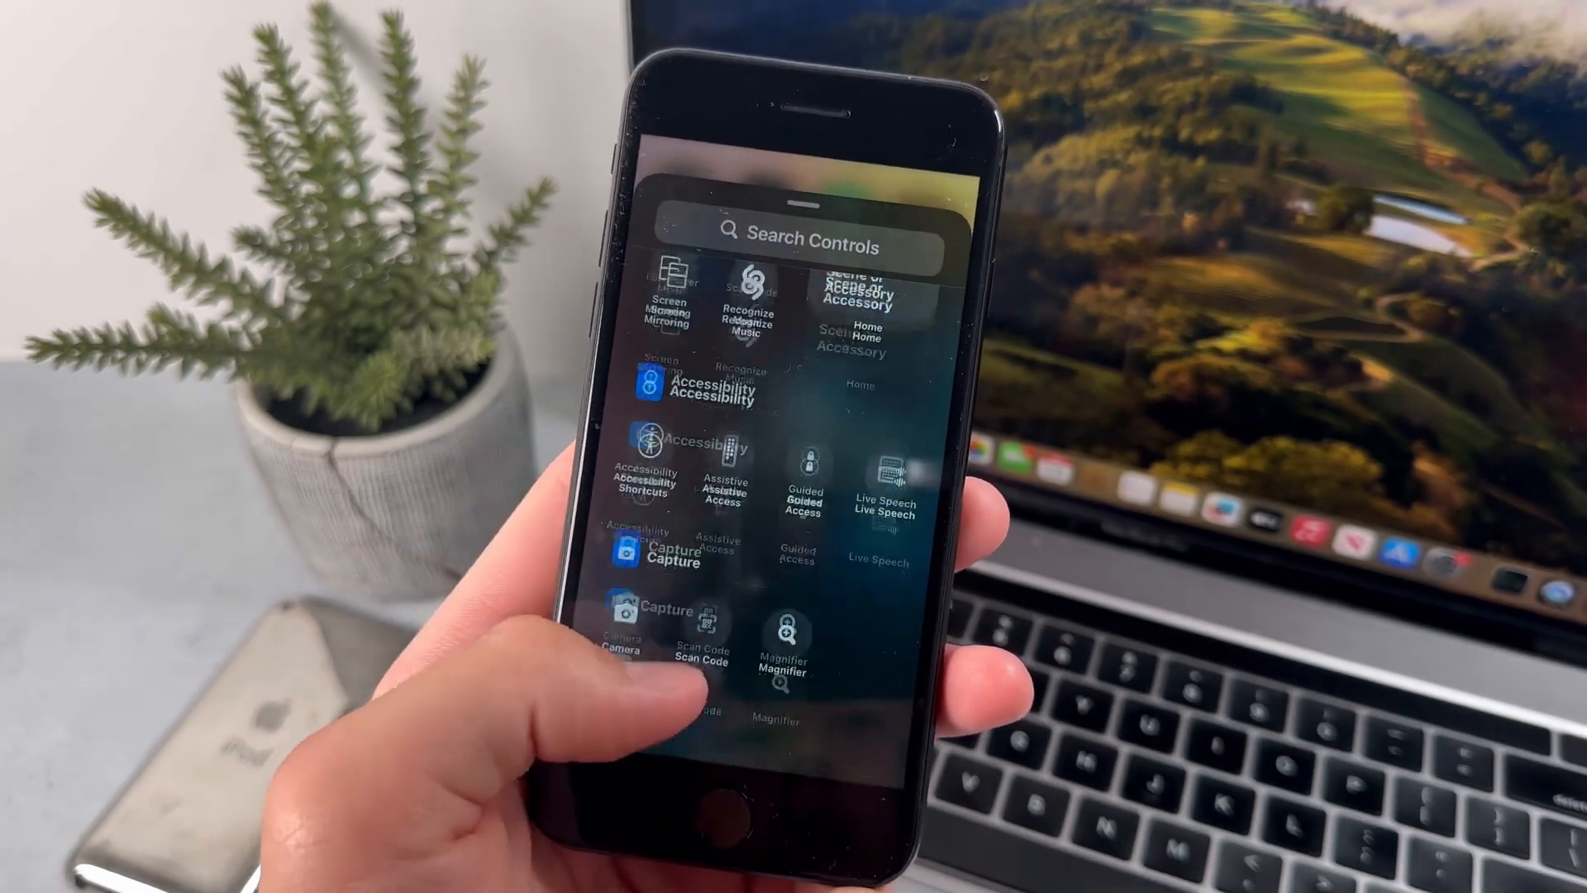
{"action": "scroll", "scroll_direction": "down", "scroll_amount": 3}
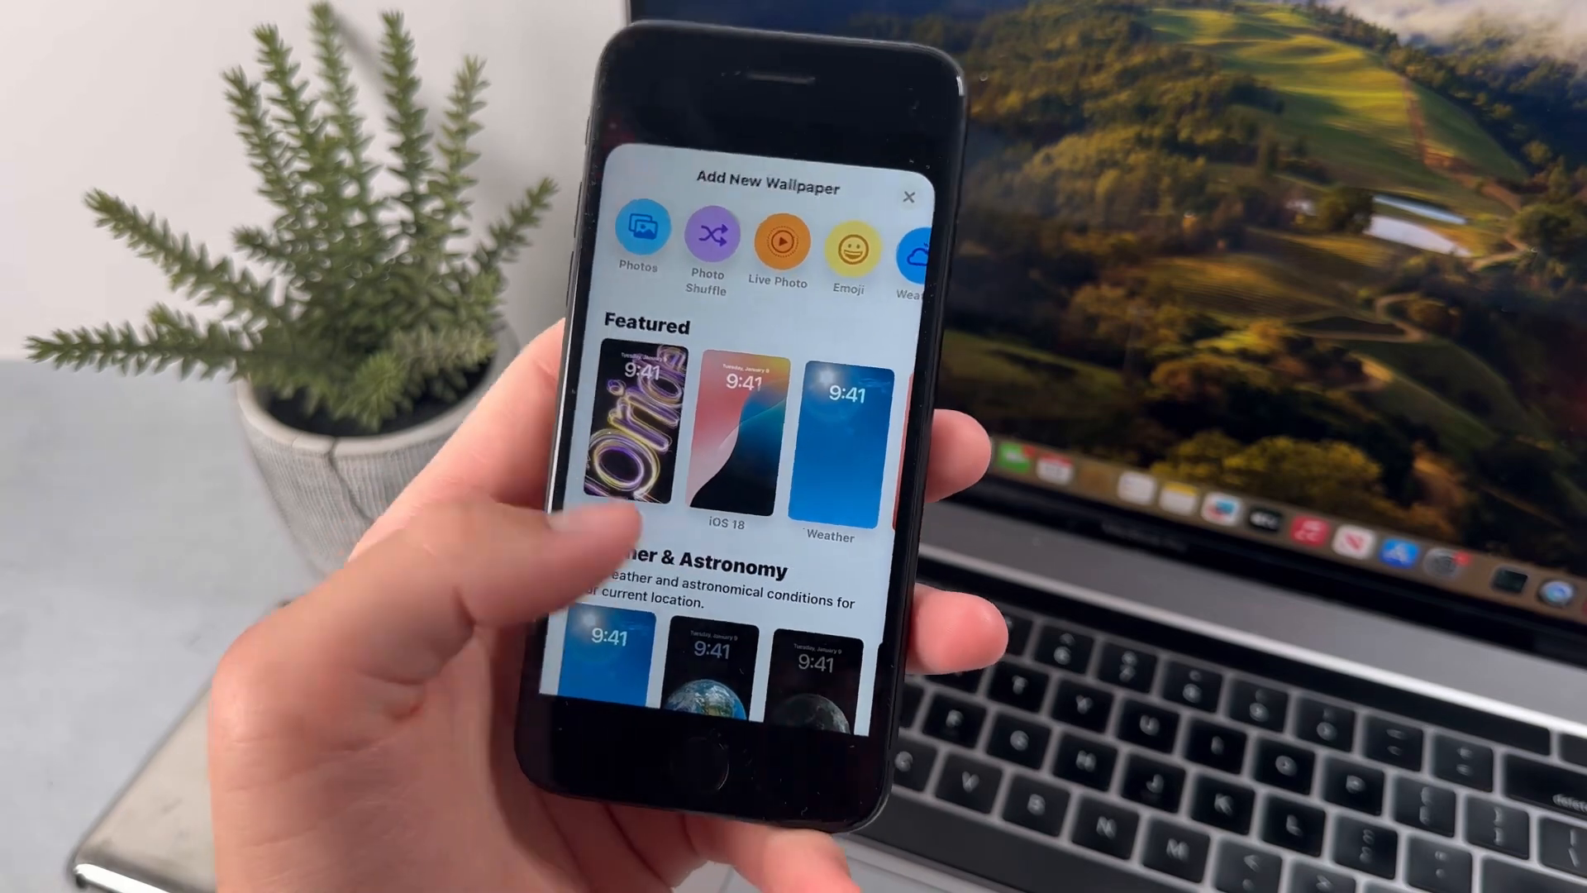
- Scroll through the Featured, Kaleidoscope and Emoji wallpaper designs
{"action": "scroll", "scroll_direction": "down", "scroll_amount": 3}
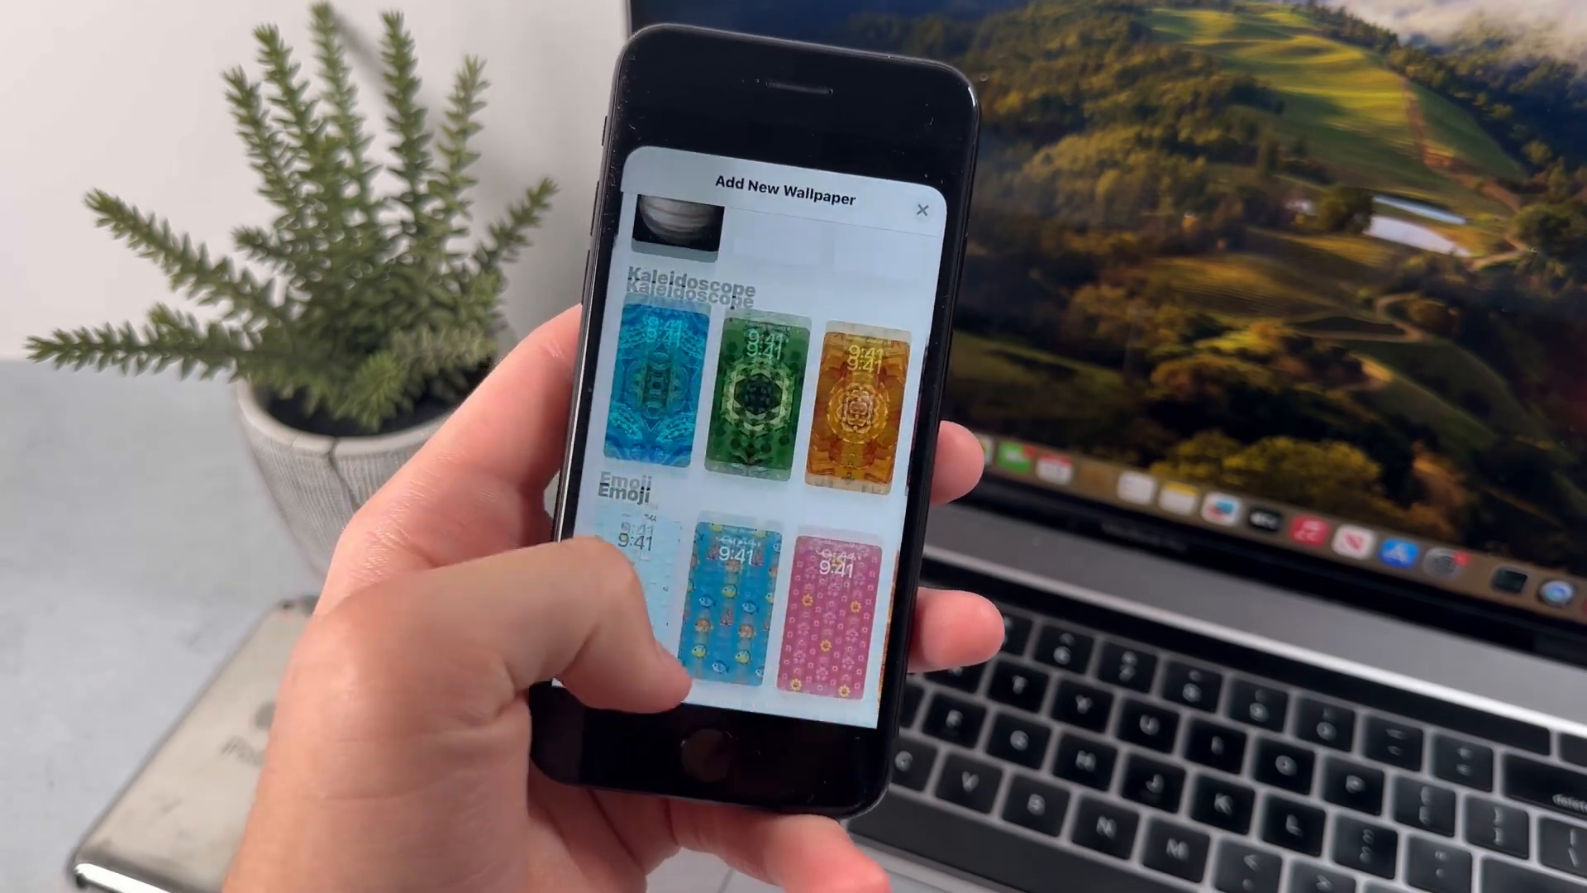
{"action": "scroll", "scroll_direction": "down", "scroll_amount": 3}
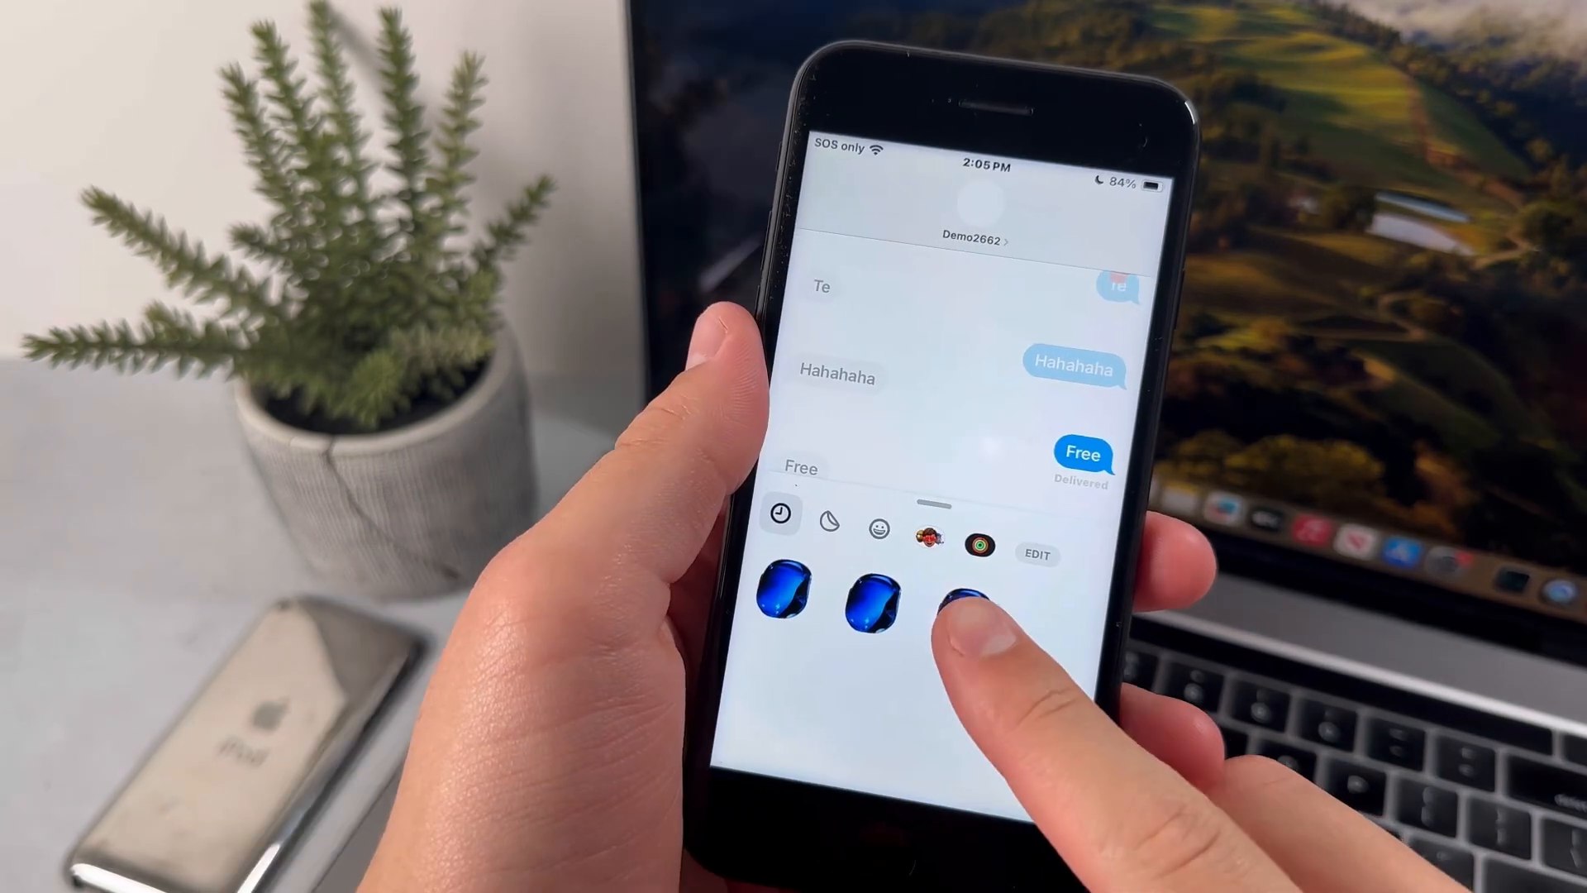
- Add the blue sticker to the Free message and apply a text effect to Guy
{"action": "left_click", "coordinate": [966, 603]}
{"action": "type", "text": "Guy"}
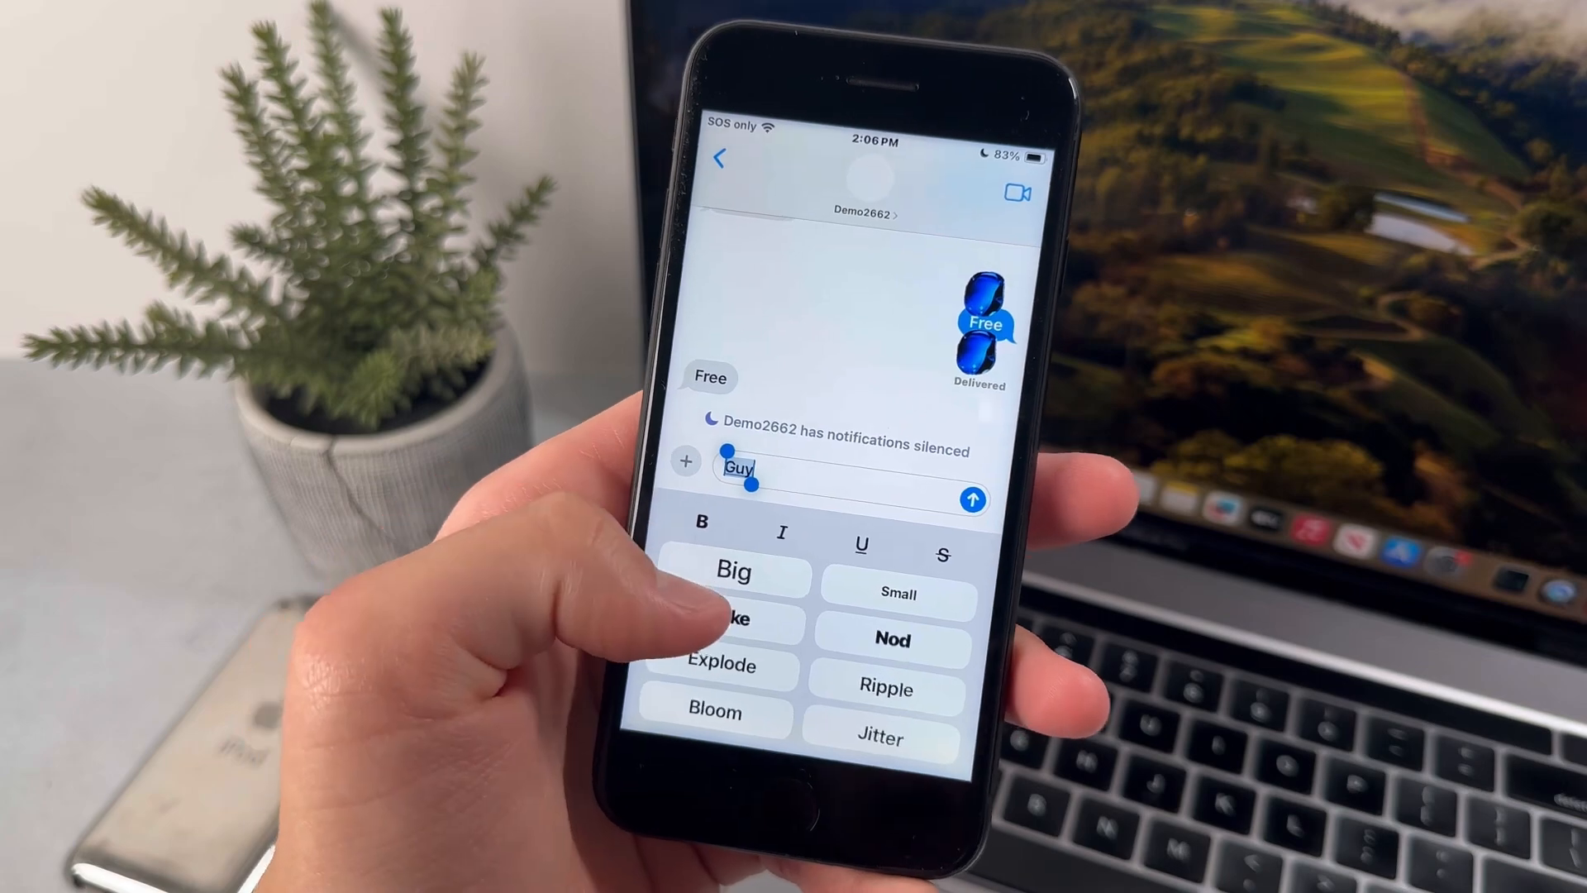
{"action": "left_click", "coordinate": [729, 620]}
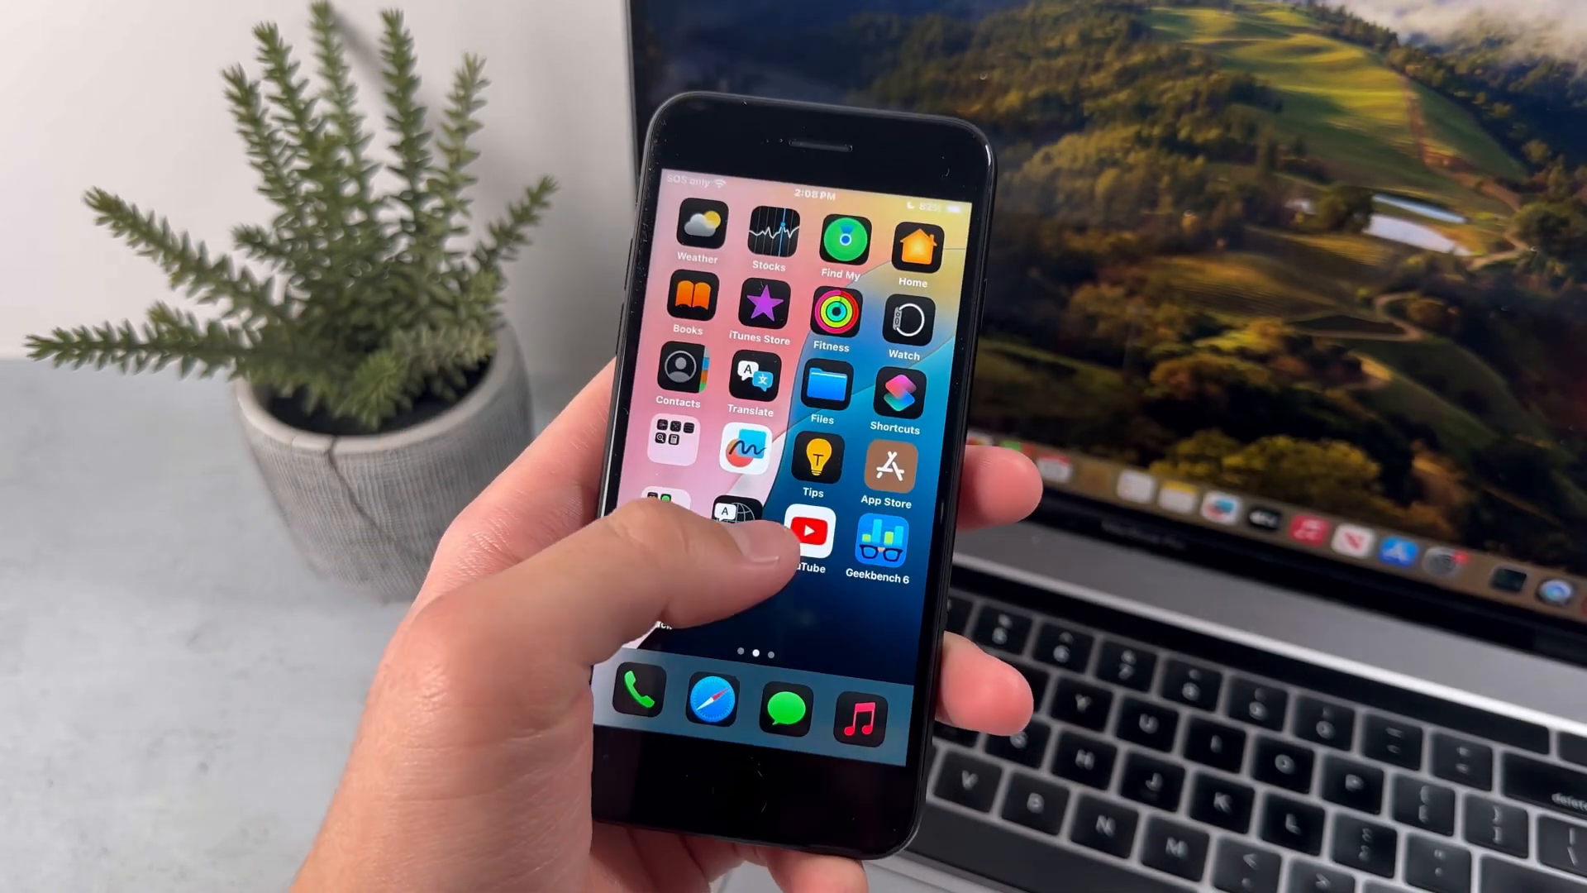
- Swipe through the redesigned Photos library
{"action": "scroll", "scroll_direction": "left", "scroll_amount": 3}
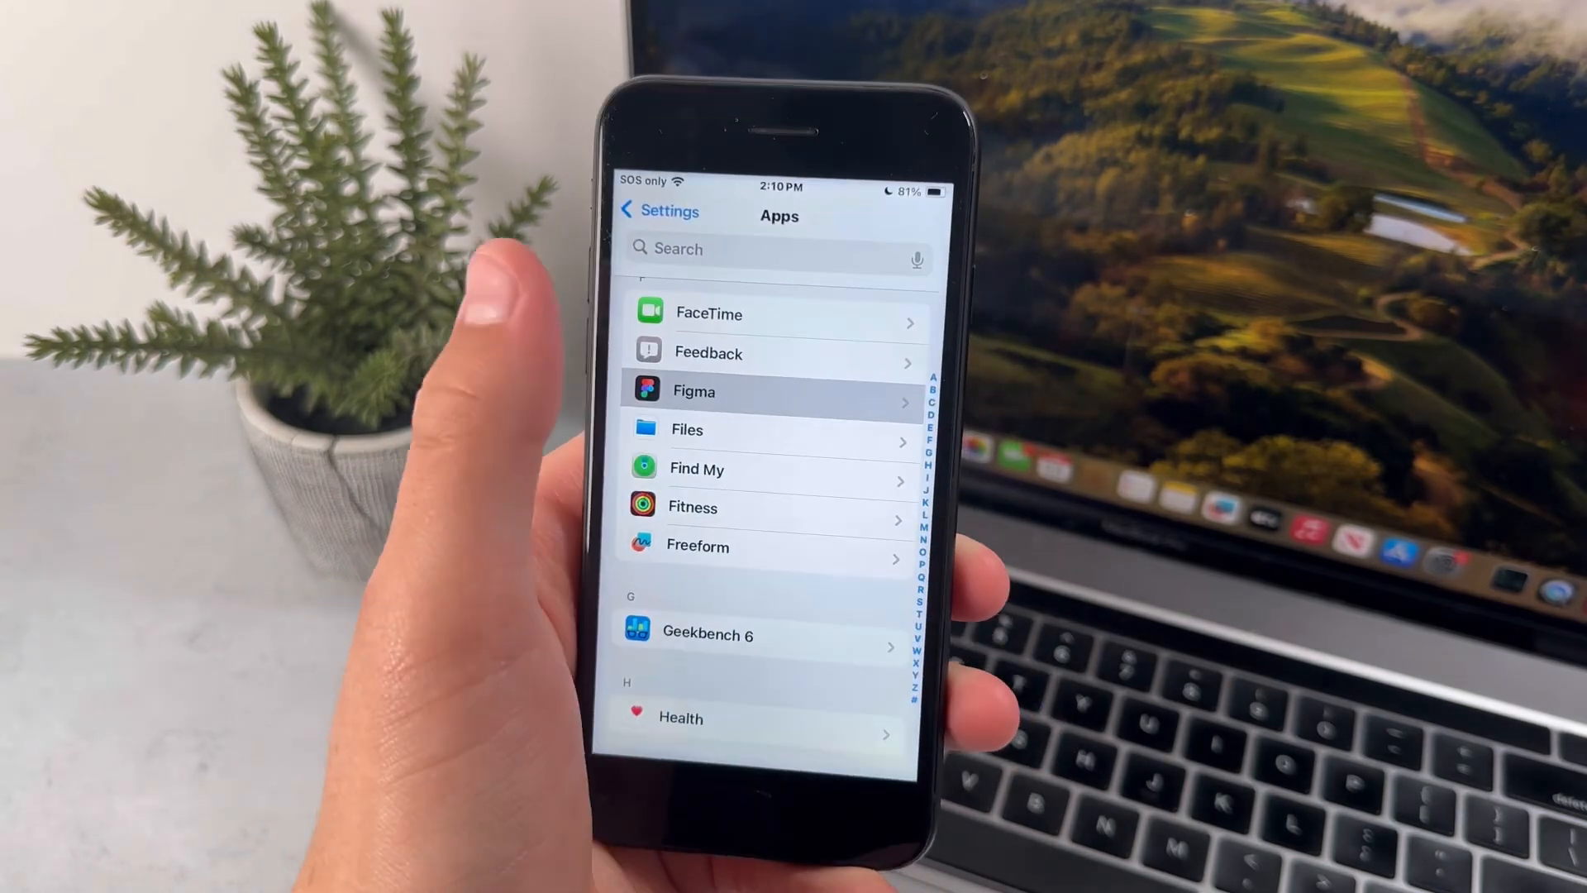
- Go back to Settings, open the Apple Account, then its iCloud page
{"action": "left_click", "coordinate": [659, 212]}
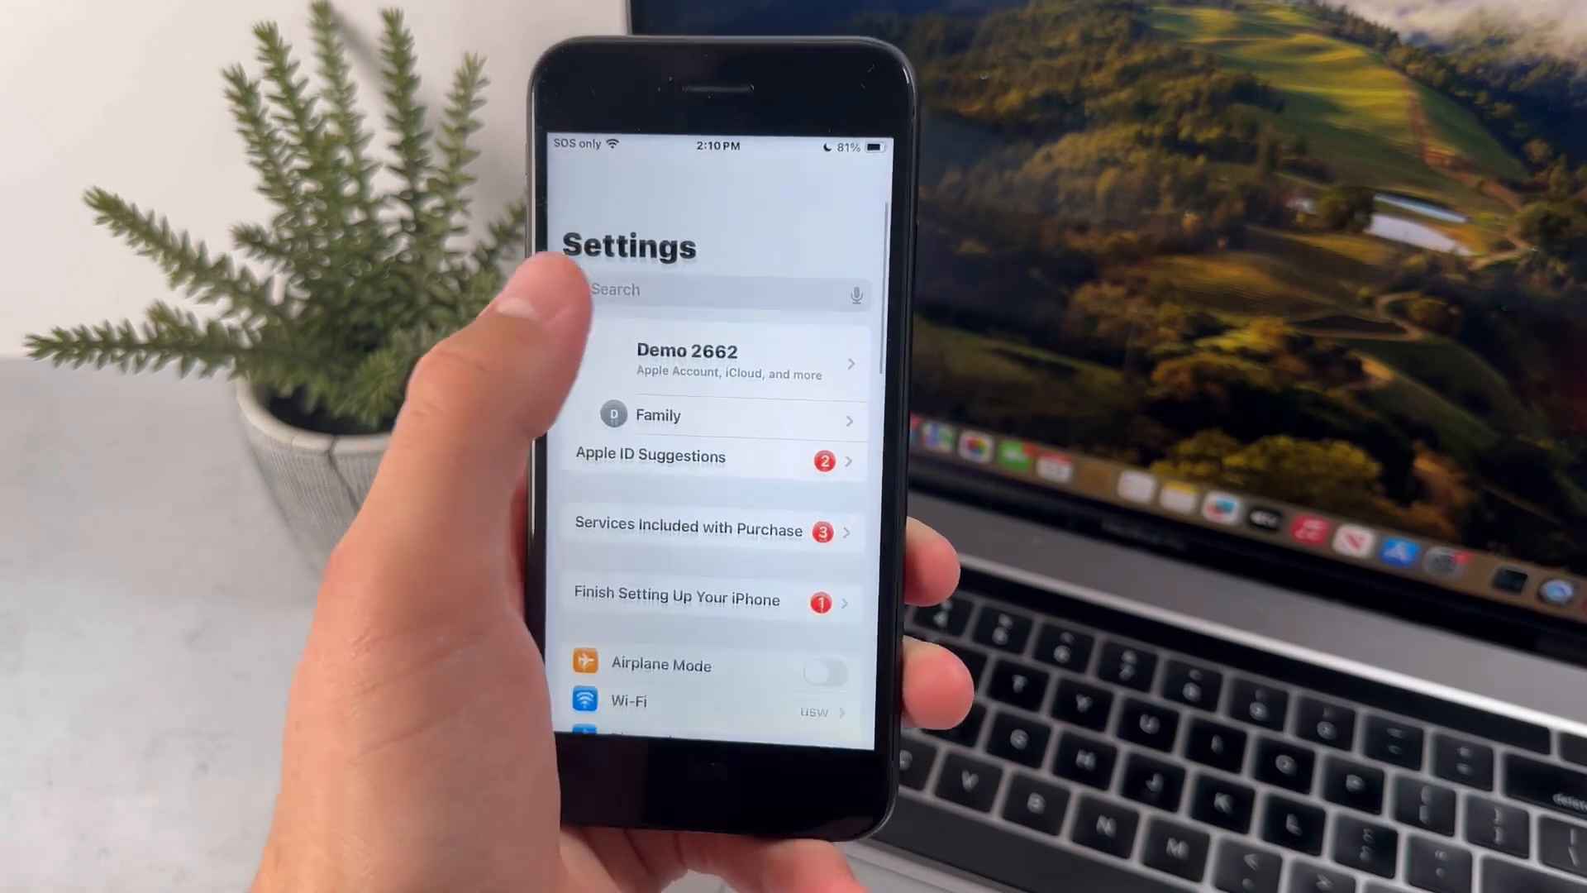
{"action": "left_click", "coordinate": [719, 363]}
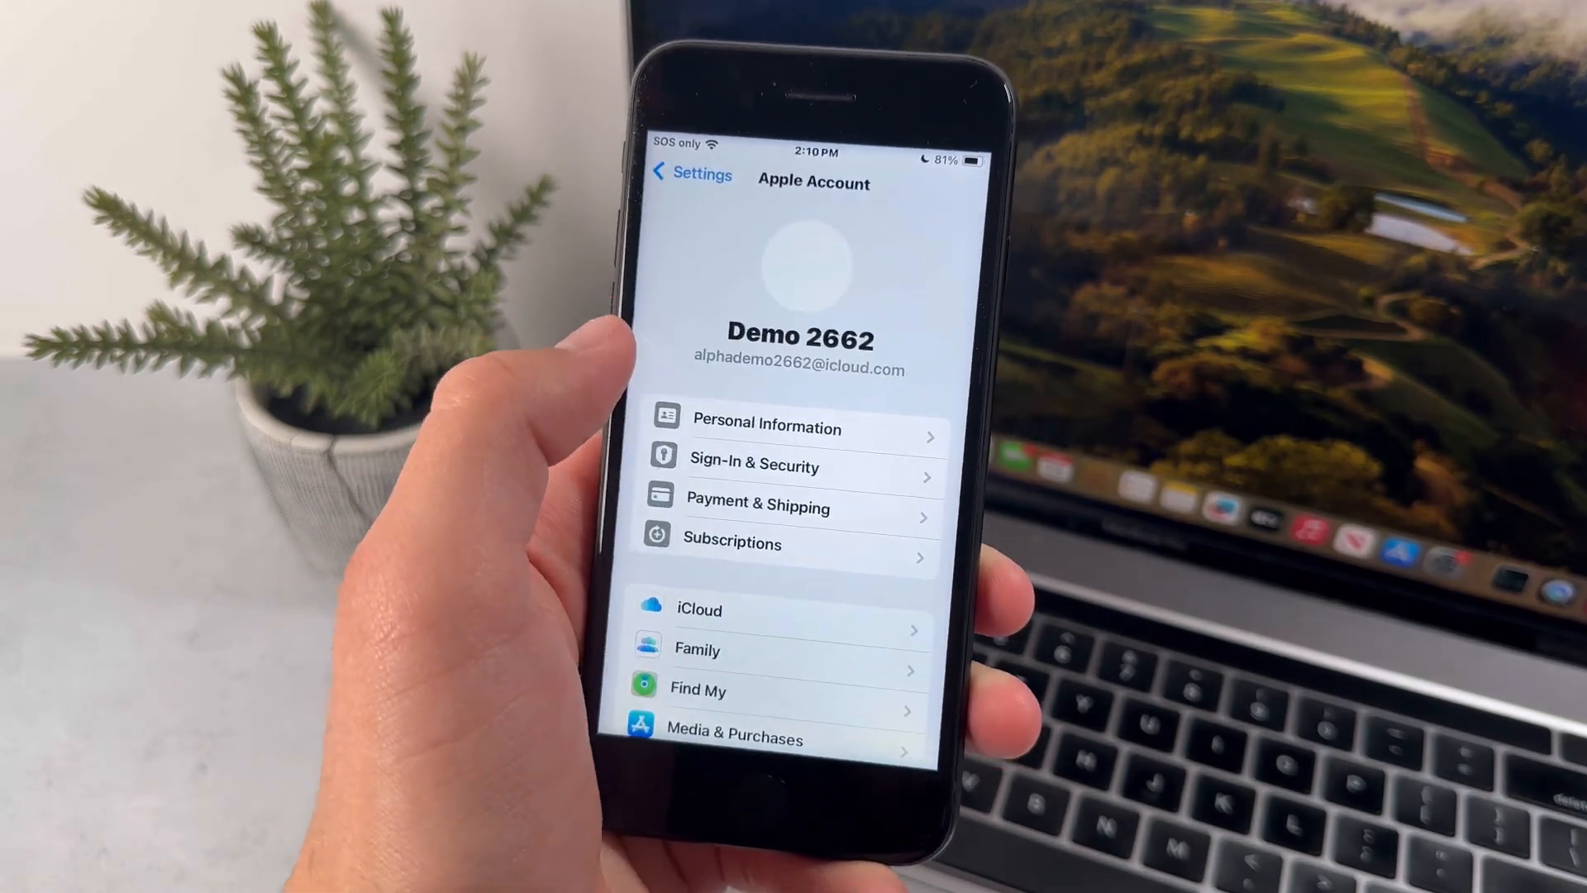
{"action": "left_click", "coordinate": [700, 610]}
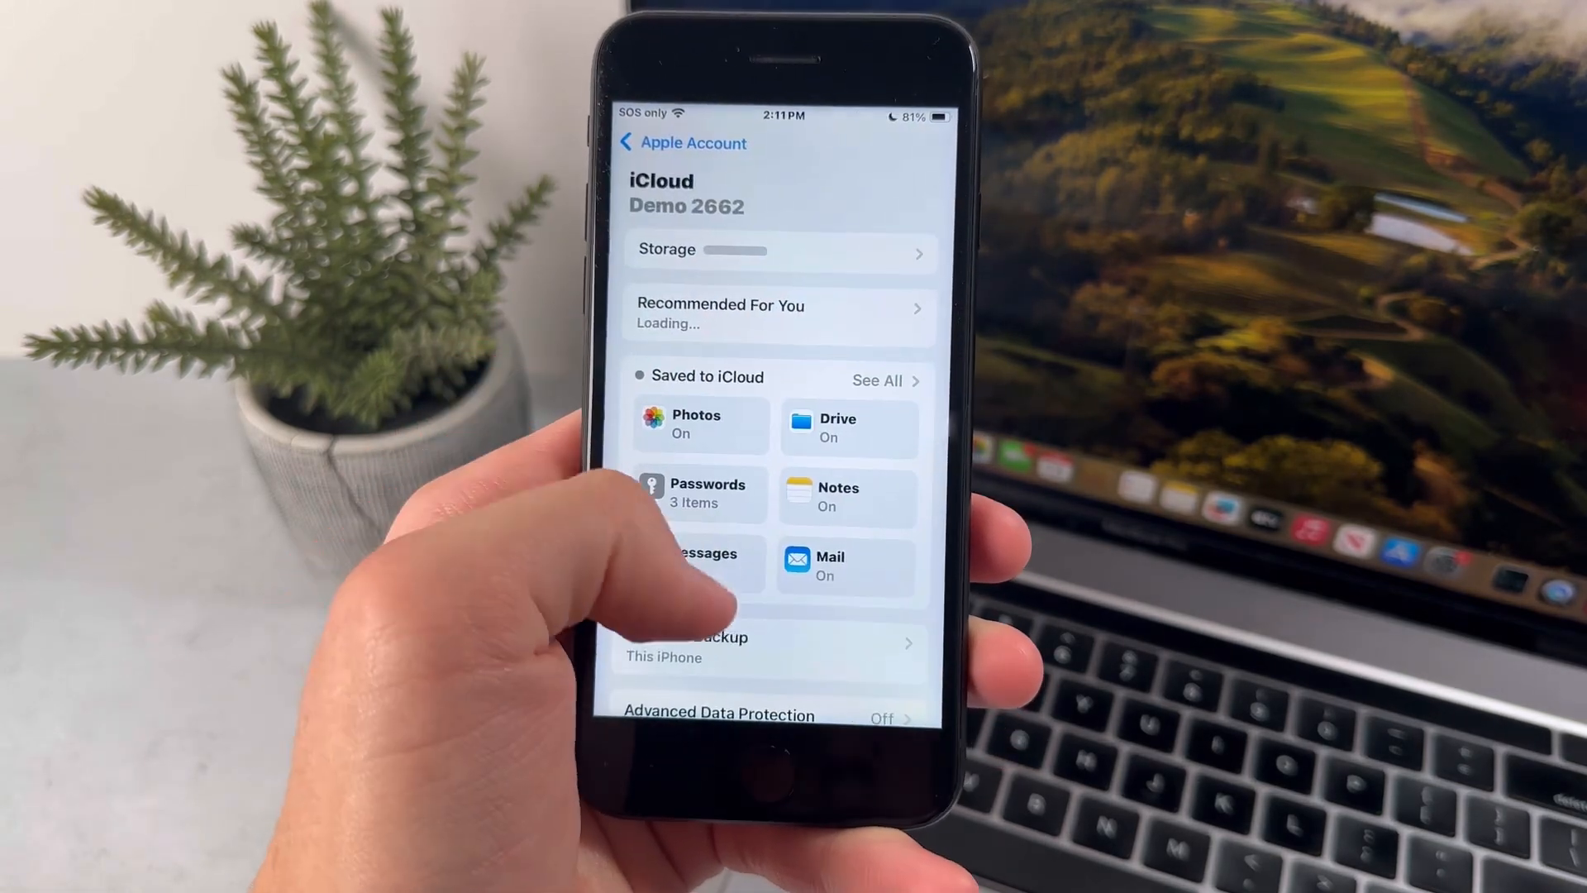